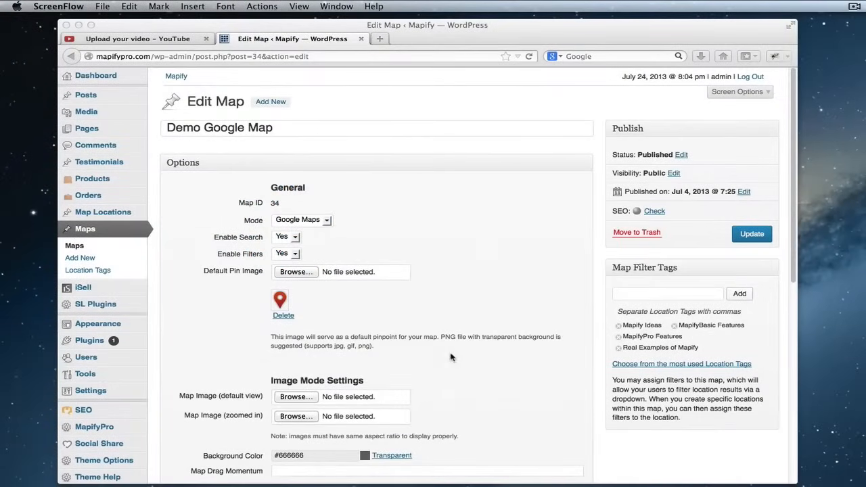
pyautogui.moveTo(394, 346)
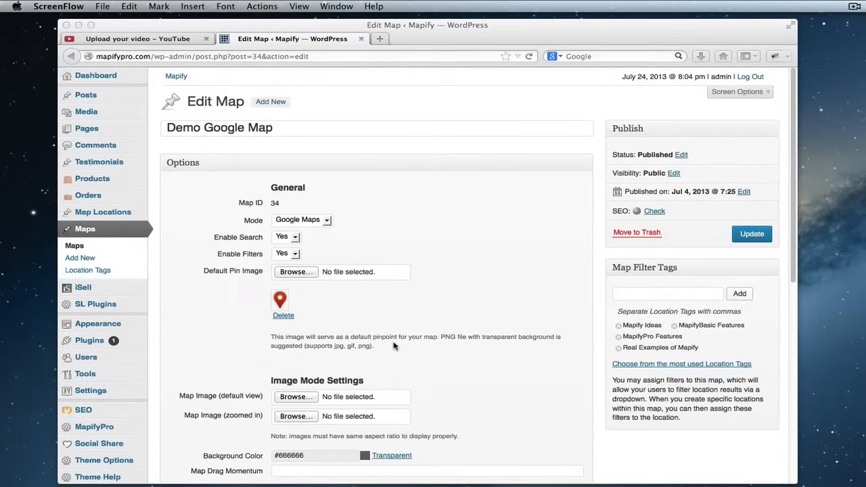
pyautogui.moveTo(341, 302)
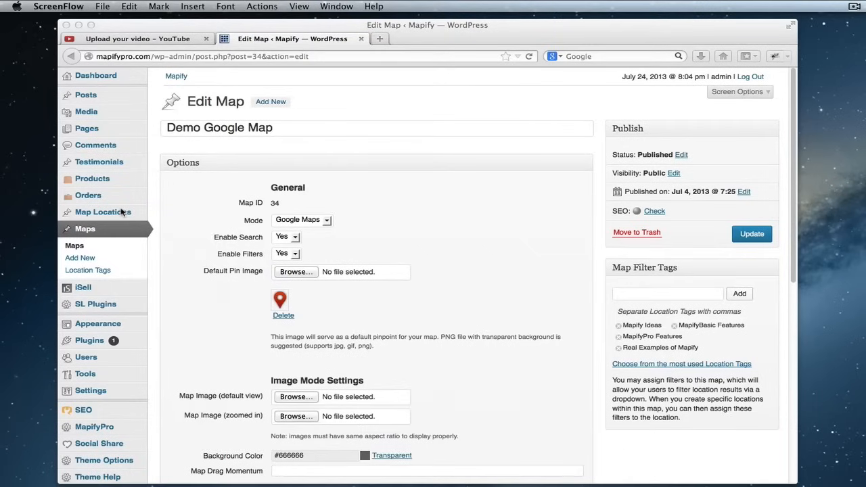
pyautogui.moveTo(300, 208)
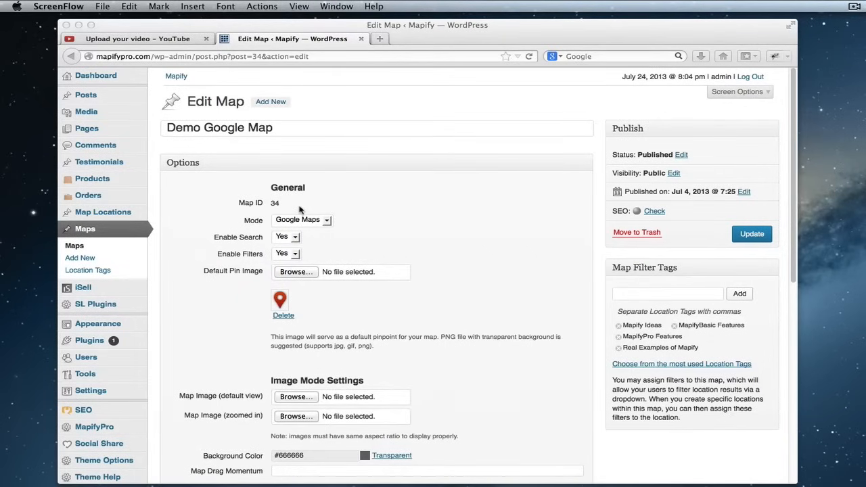
pyautogui.moveTo(168, 137)
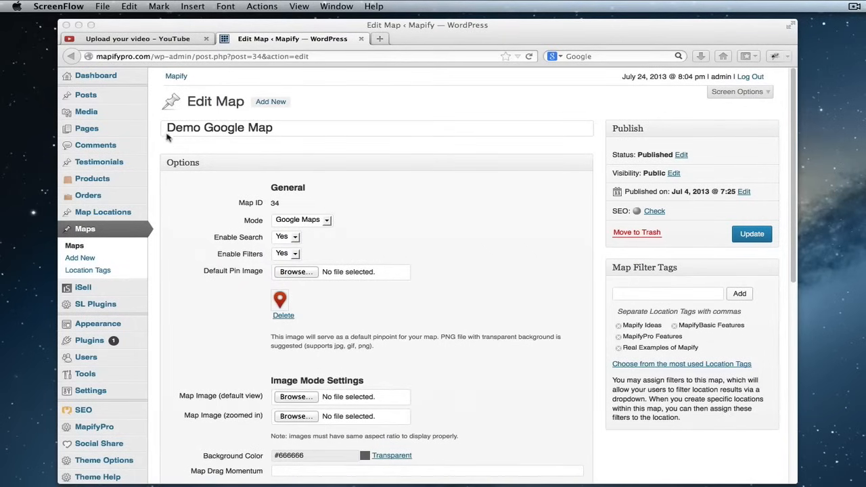
pyautogui.moveTo(351, 163)
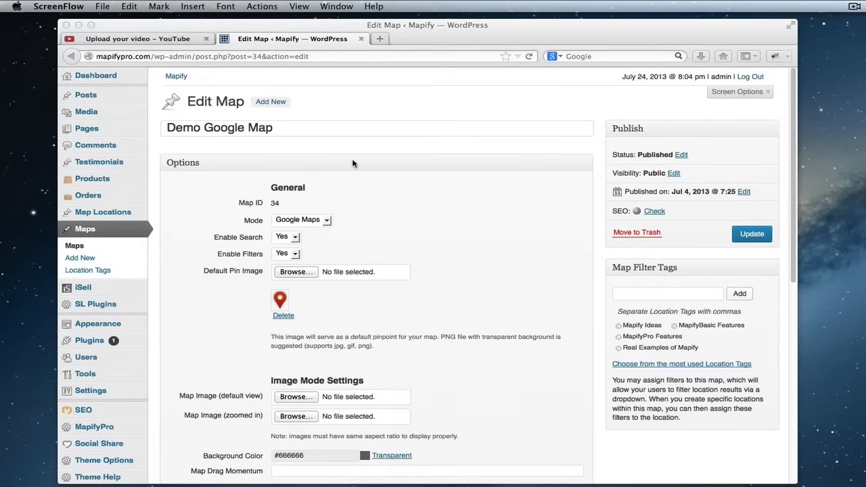
pyautogui.moveTo(184, 67)
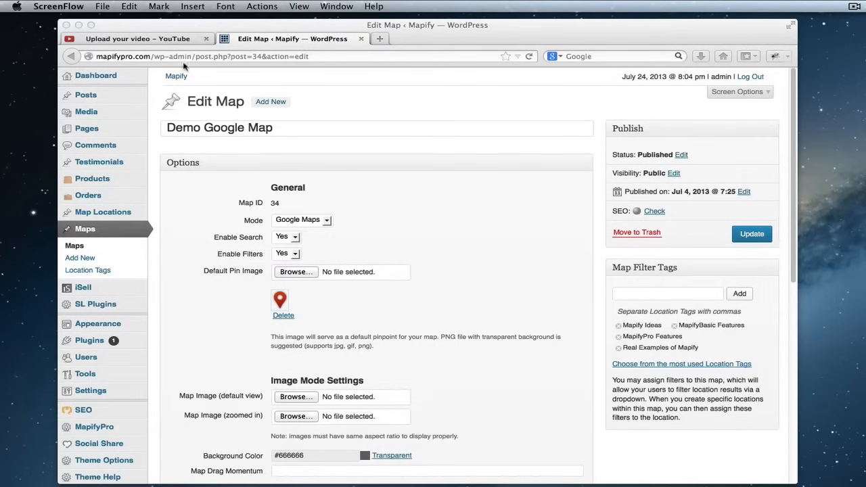
pyautogui.moveTo(95, 236)
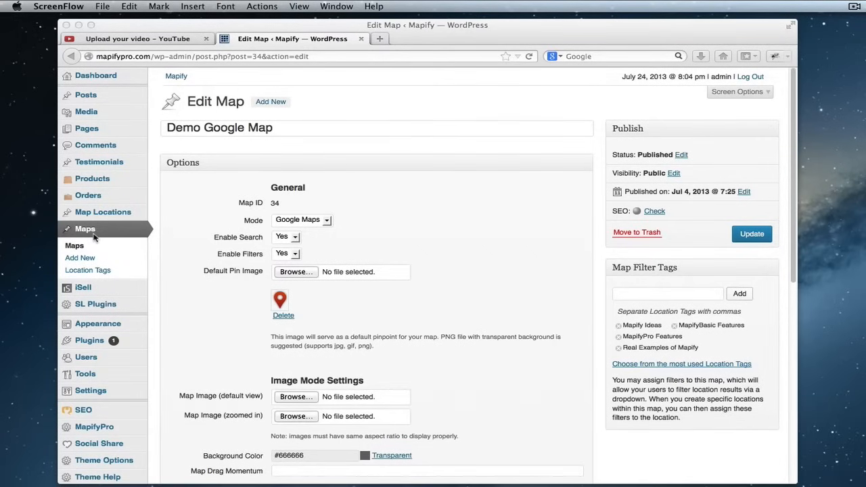
pyautogui.moveTo(249, 195)
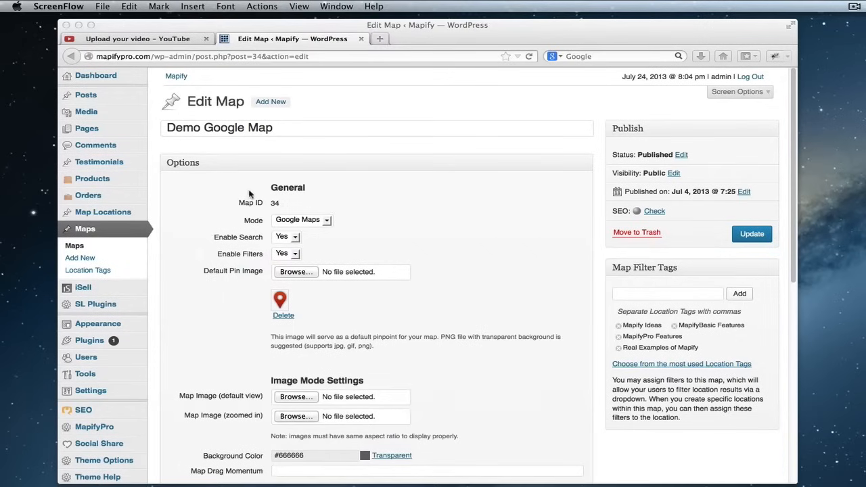
pyautogui.moveTo(234, 203)
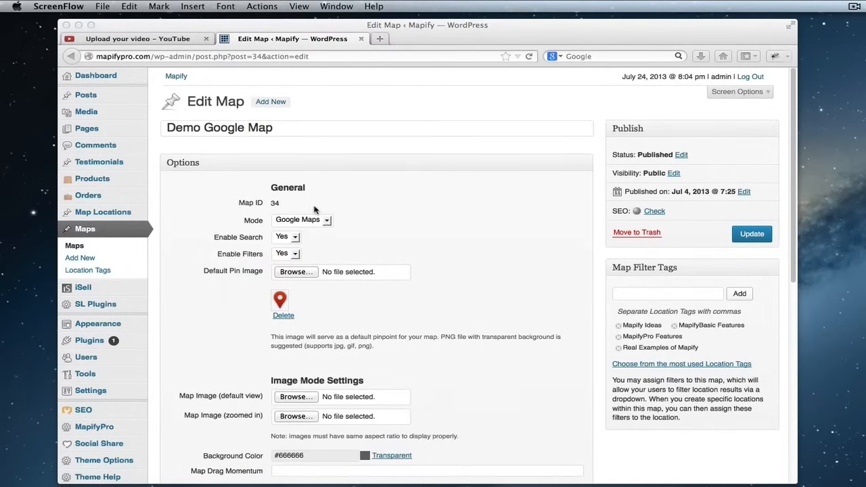
pyautogui.moveTo(278, 205)
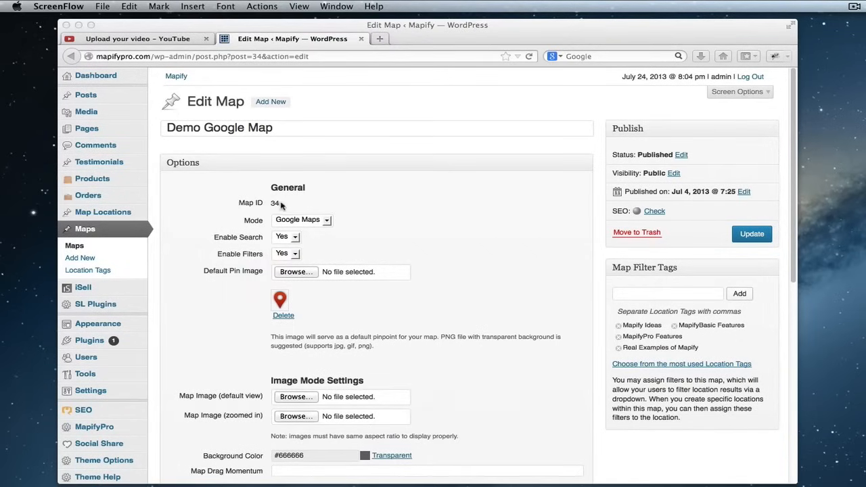
pyautogui.moveTo(302, 210)
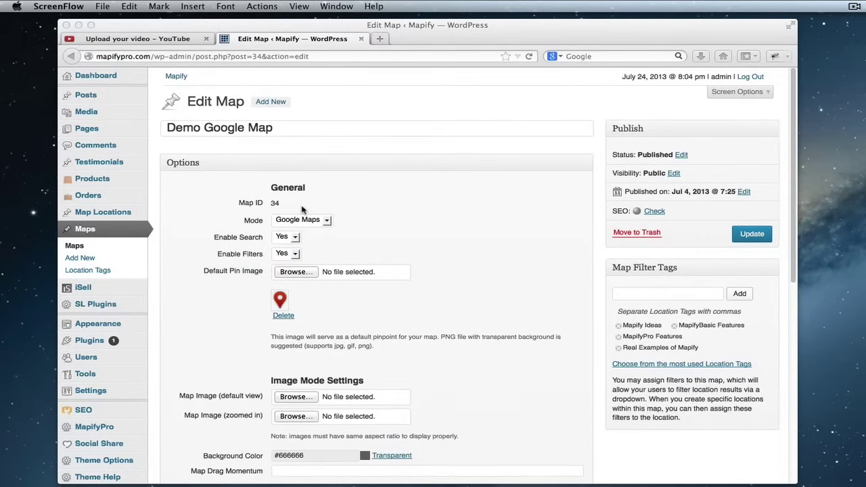
pyautogui.moveTo(274, 216)
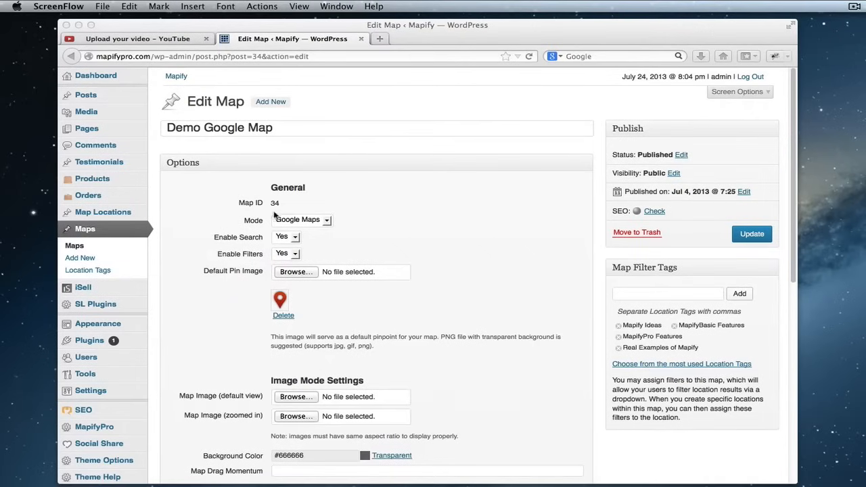
pyautogui.moveTo(289, 206)
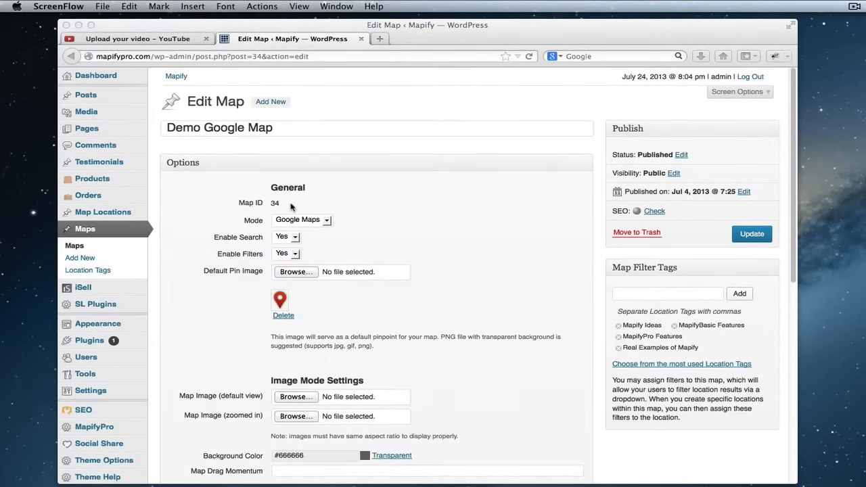
pyautogui.moveTo(281, 192)
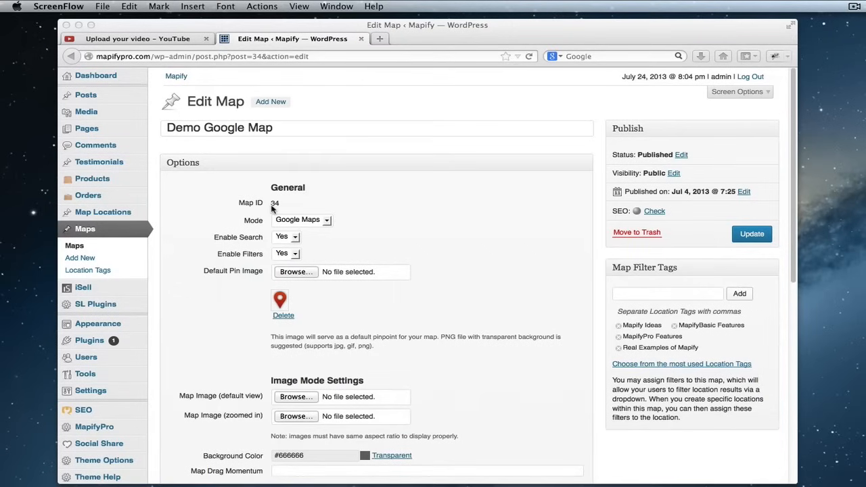
pyautogui.moveTo(282, 206)
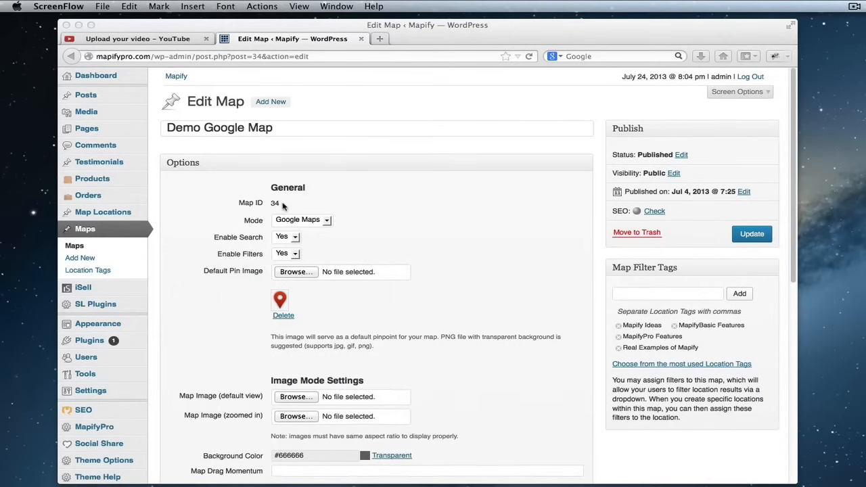
pyautogui.moveTo(103, 228)
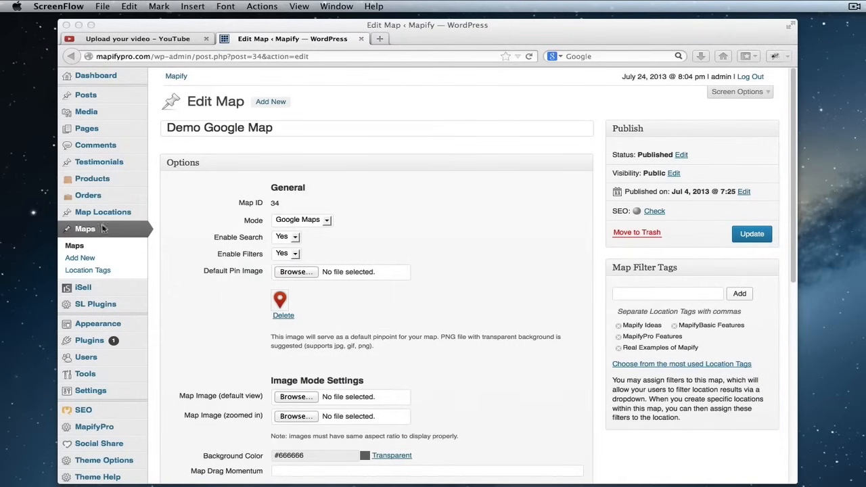
pyautogui.moveTo(85, 94)
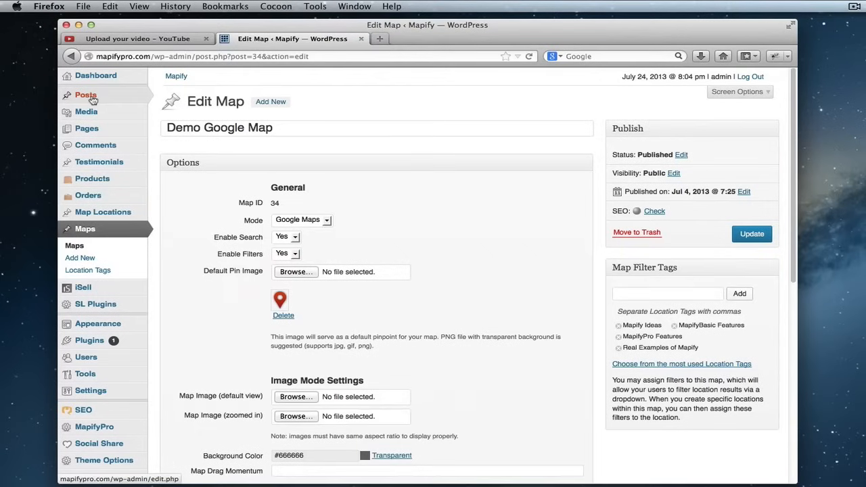
# Open the All Posts list, then start a new post with Add New
pyautogui.click(85, 95)
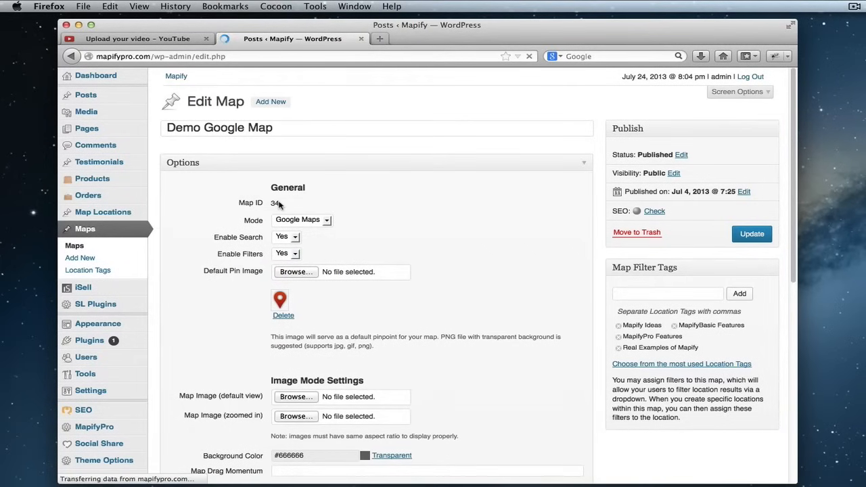
pyautogui.click(85, 95)
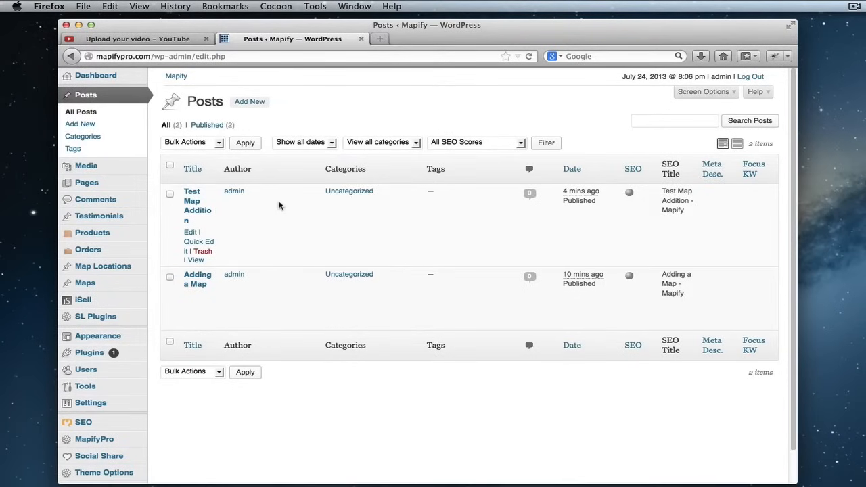
pyautogui.click(250, 102)
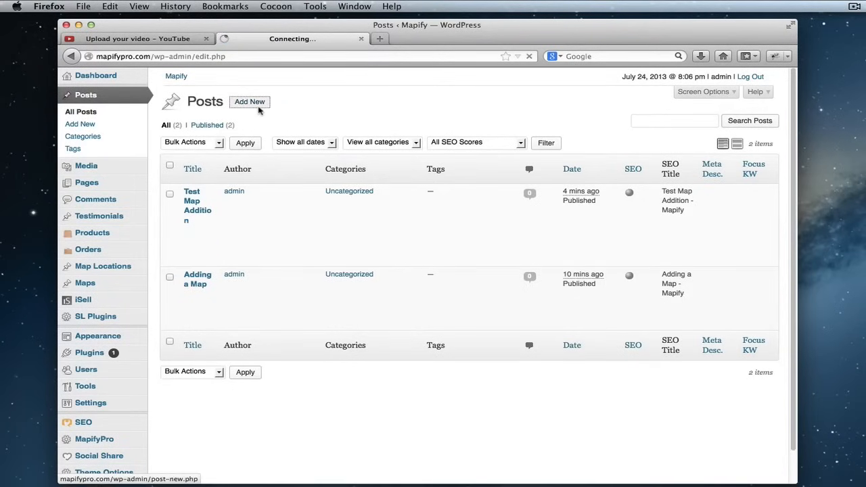
pyautogui.click(250, 101)
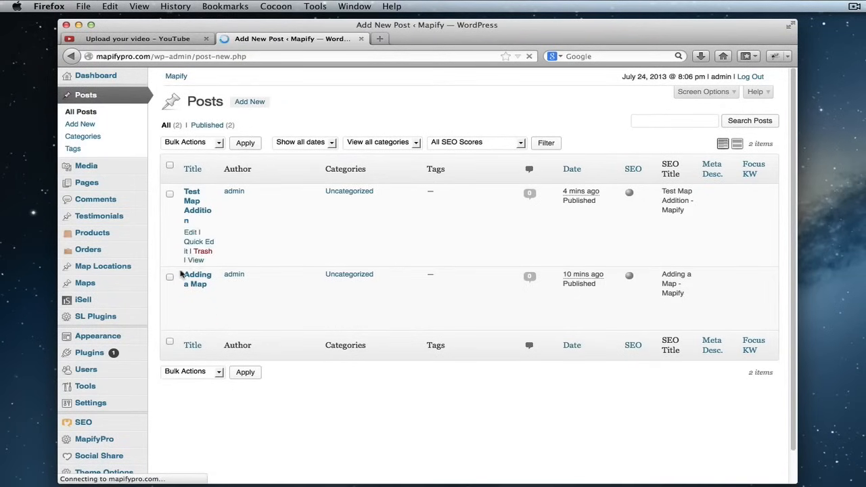
pyautogui.moveTo(548, 413)
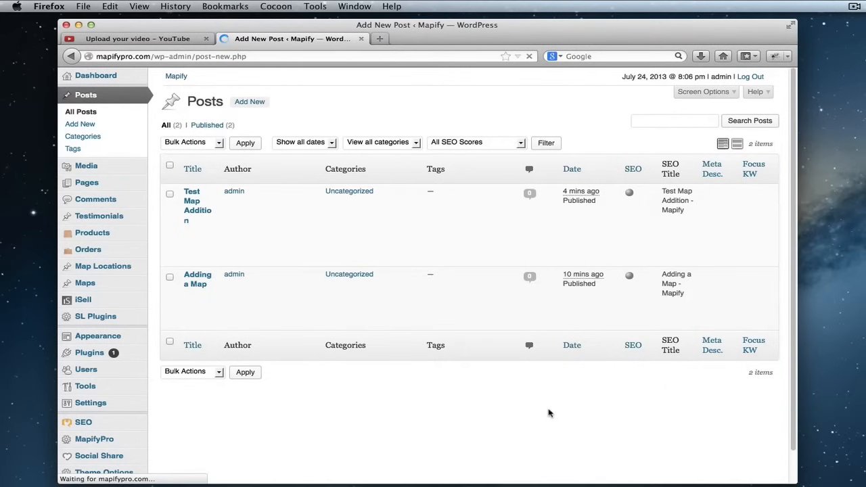
# Title the post 'Test Map' and enter the shortcode [custom-mapping map_id="34" height="900"]
pyautogui.click(80, 124)
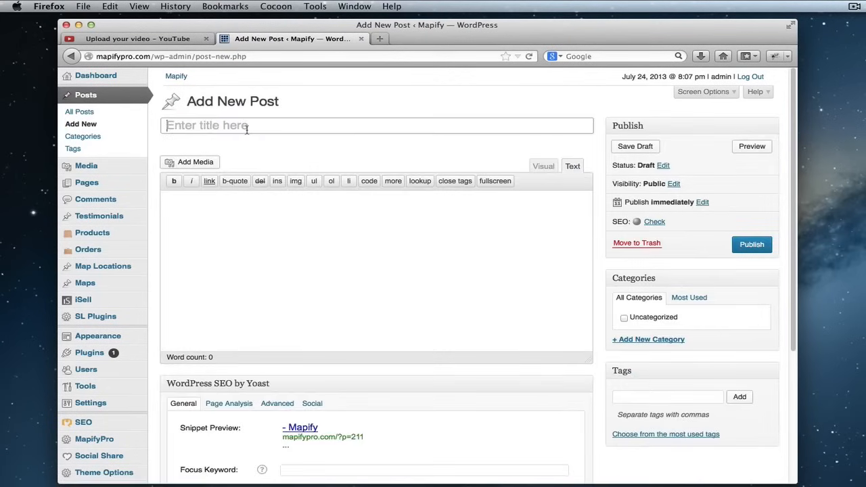
pyautogui.write('Te')
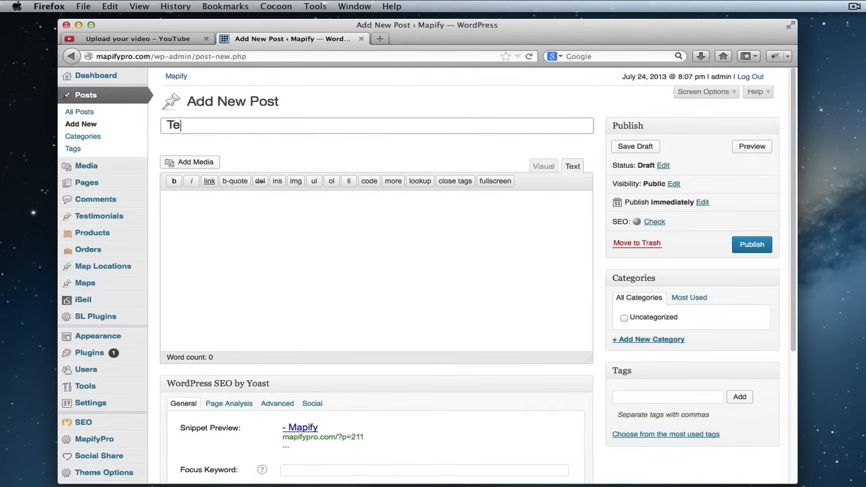
pyautogui.write('st Ma')
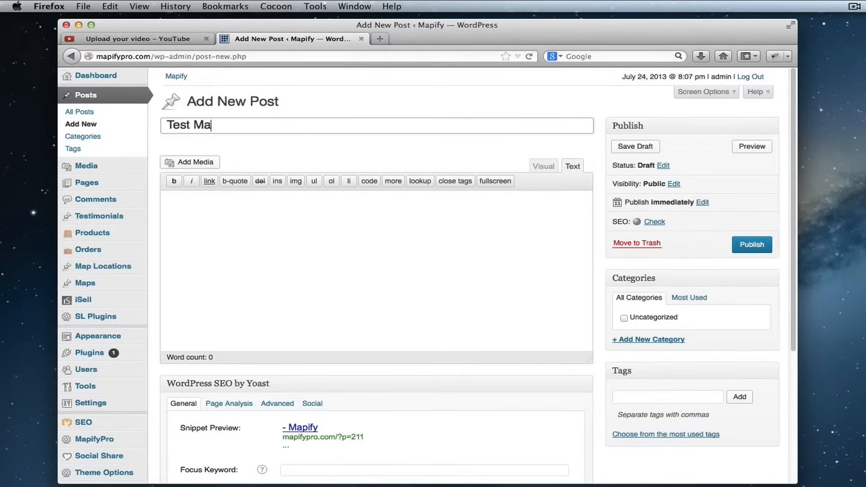
pyautogui.write('p')
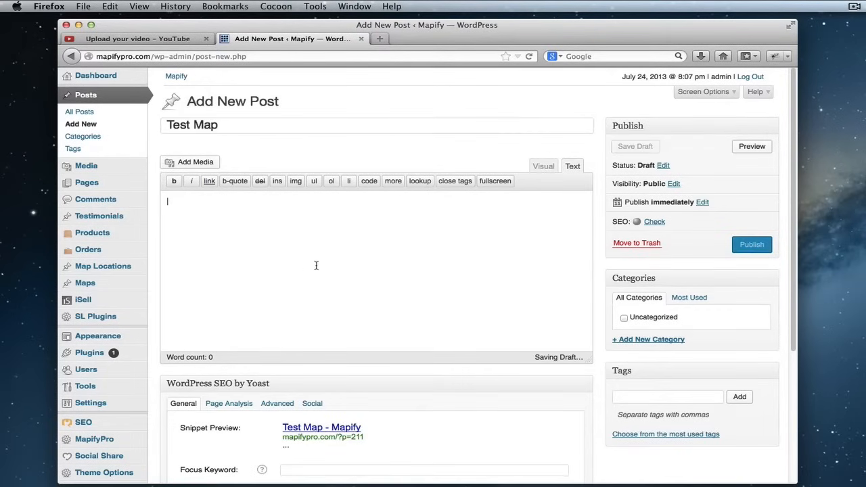
pyautogui.write('[custom-mapping map_id="34" height="900"]')
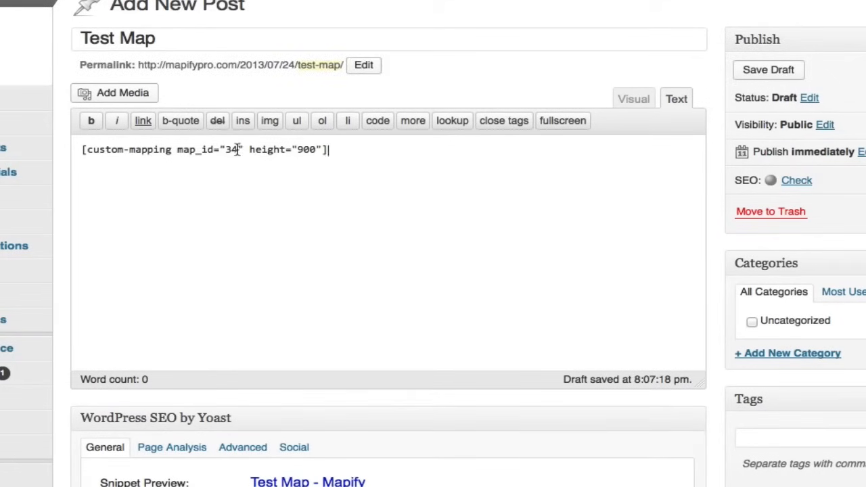
# Highlight the map ID 34 in the shortcode
pyautogui.doubleClick(230, 150)
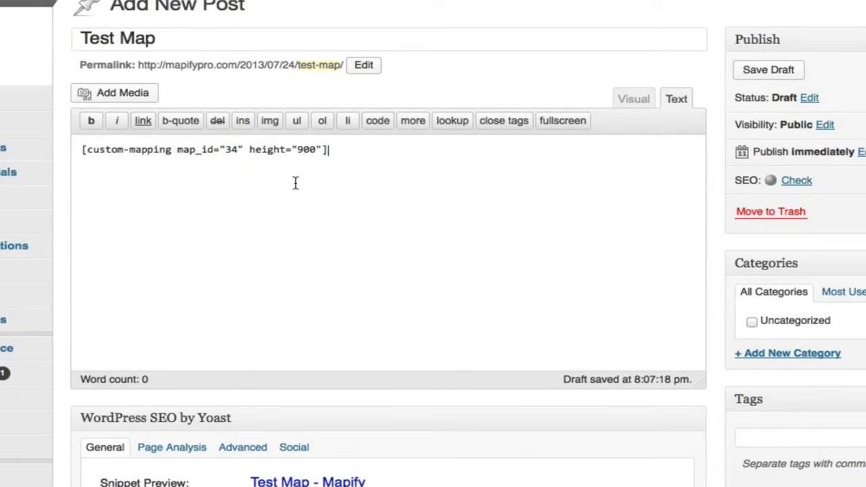
pyautogui.moveTo(392, 166)
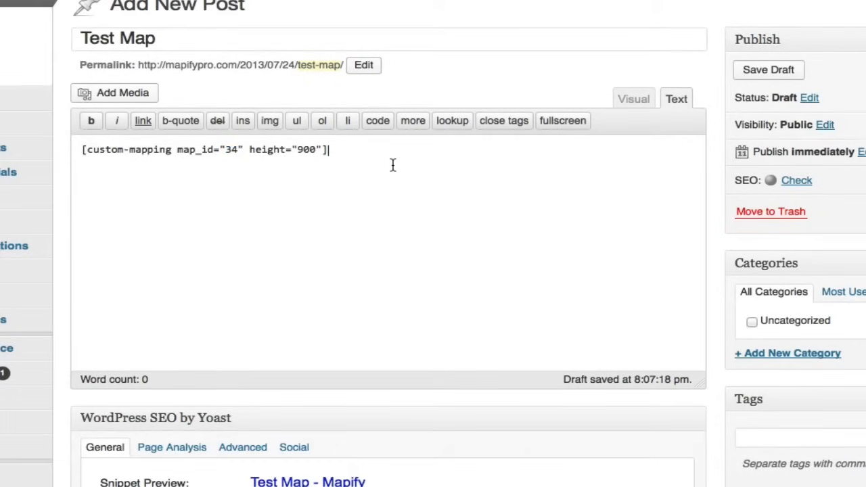
pyautogui.moveTo(590, 251)
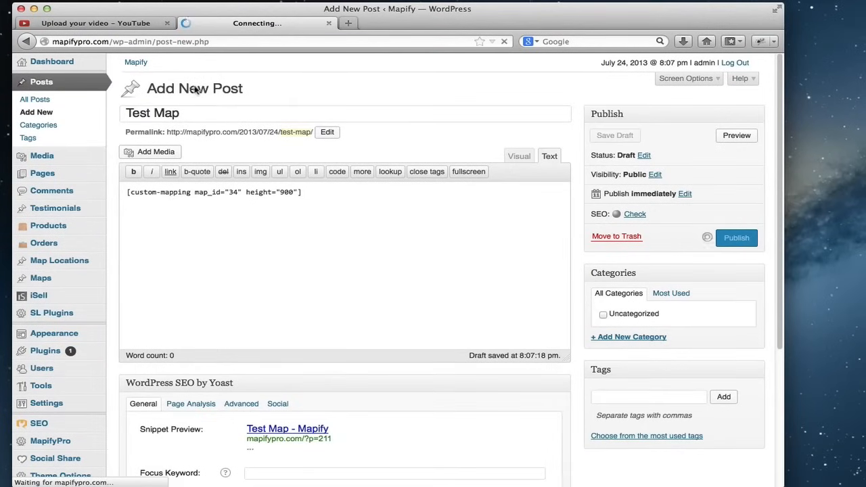
pyautogui.moveTo(418, 188)
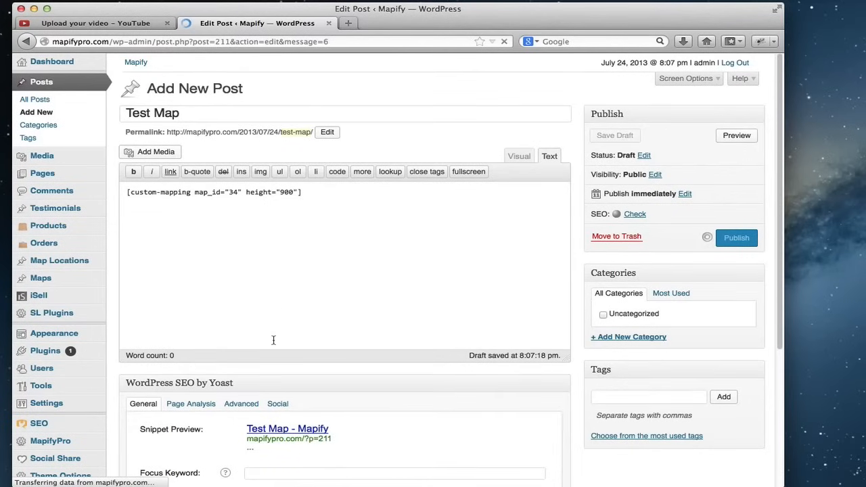
pyautogui.moveTo(274, 210)
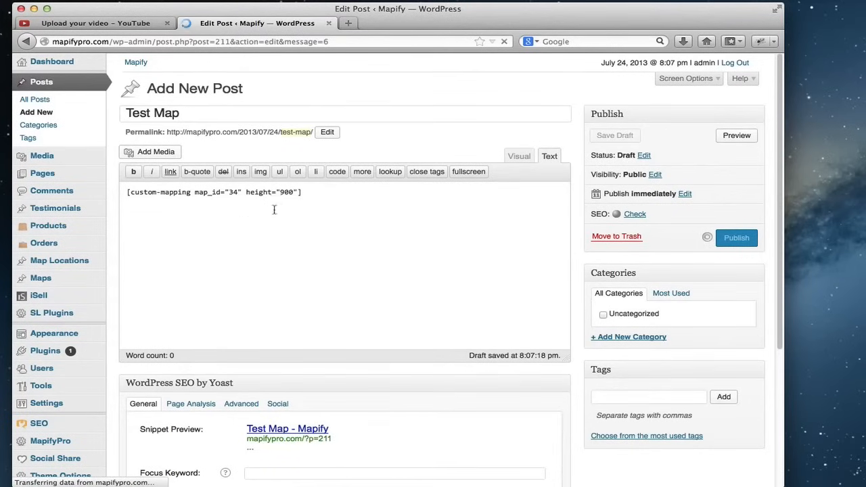
pyautogui.moveTo(391, 293)
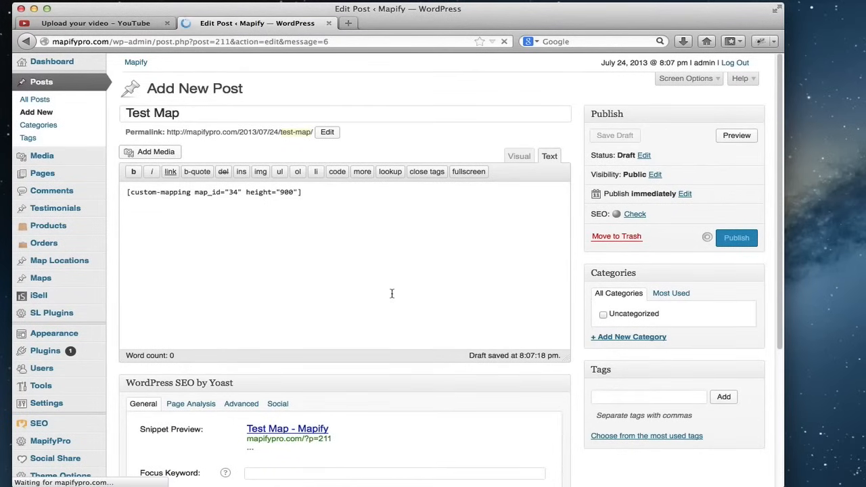
# Publish the Test Map post and open its live page with View Post
pyautogui.click(736, 238)
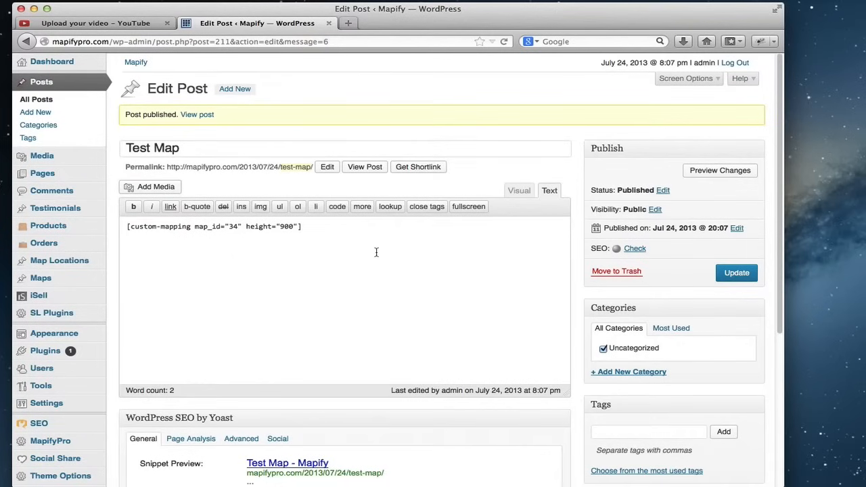
pyautogui.click(364, 166)
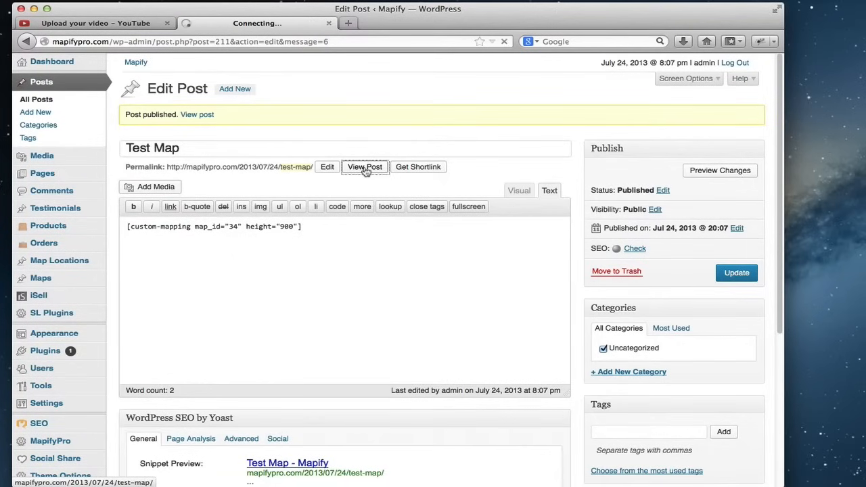
pyautogui.click(364, 166)
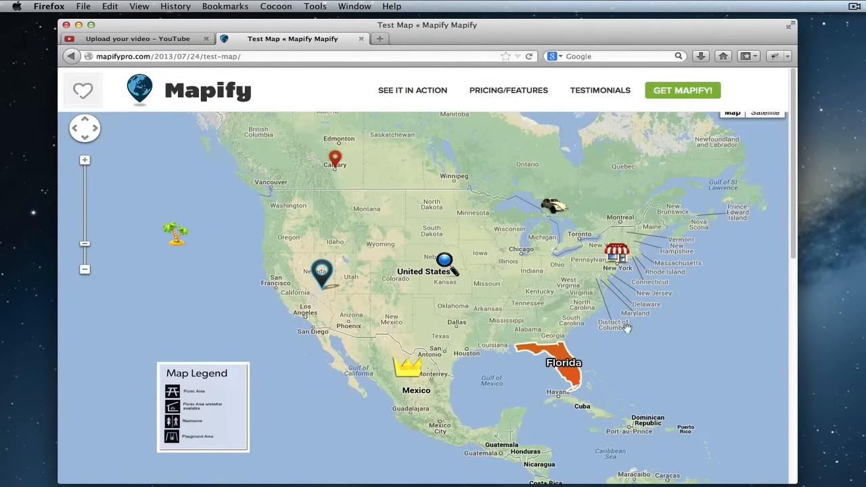
pyautogui.moveTo(654, 311)
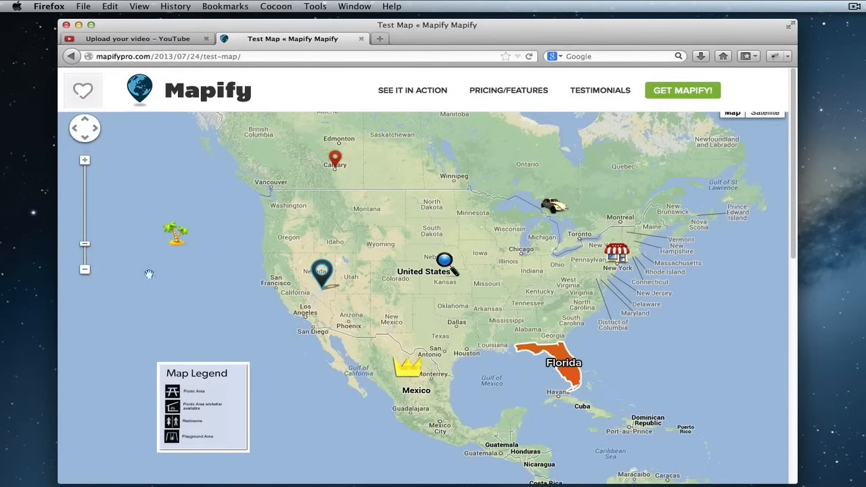
pyautogui.moveTo(197, 112)
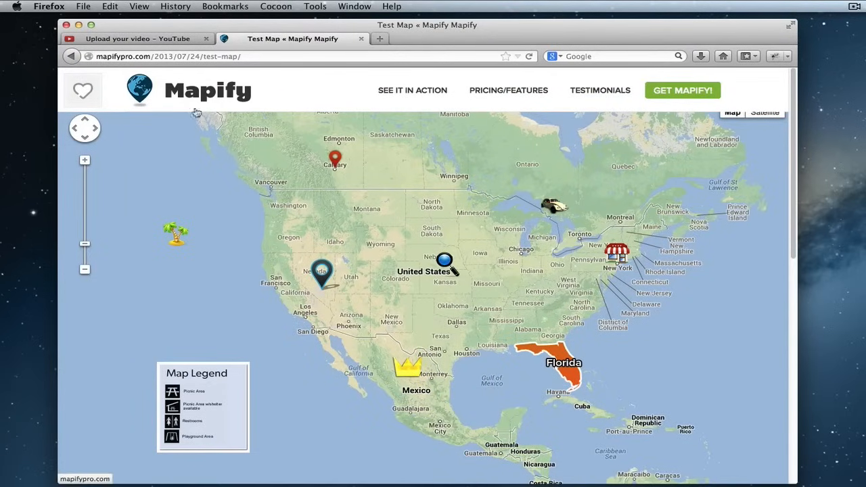
pyautogui.moveTo(663, 420)
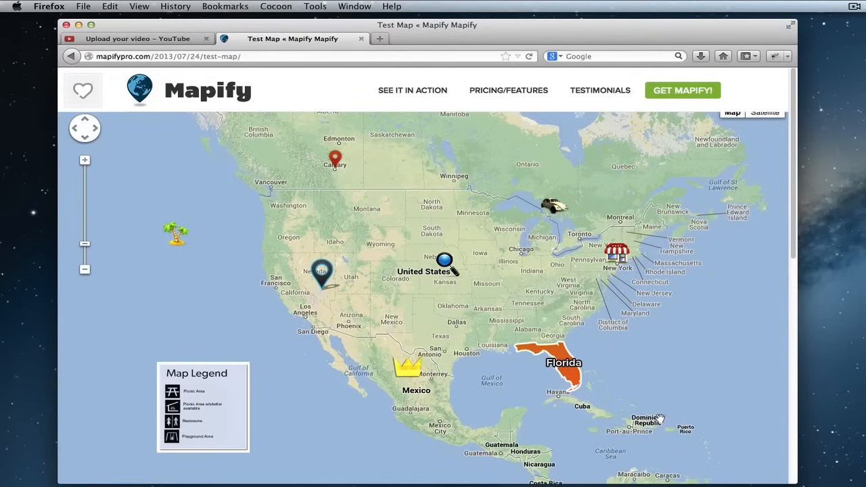
pyautogui.moveTo(727, 467)
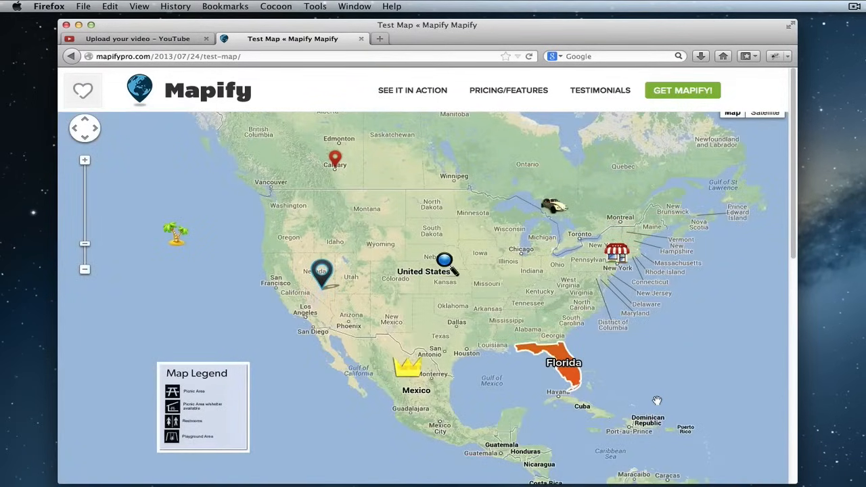
pyautogui.moveTo(420, 349)
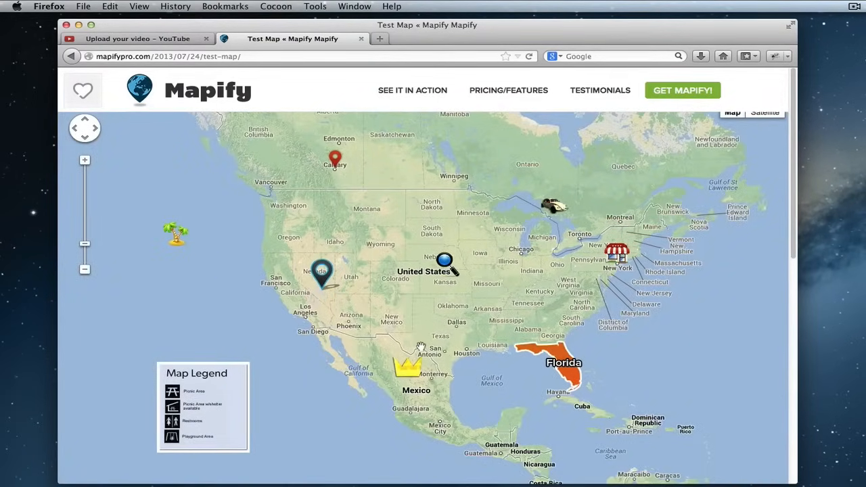